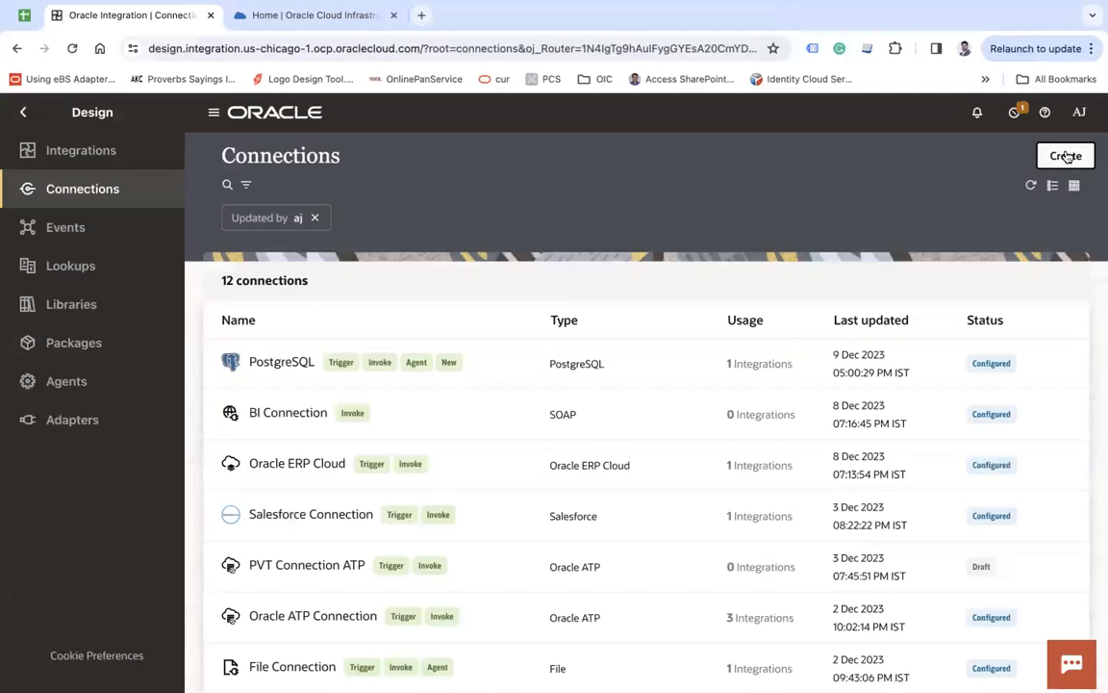
Step: Create a connection from the PostgreSQL adapter named PostgreSQL Connection with Trigger and invoke role
{"action": "left_click", "coordinate": [1066, 154]}
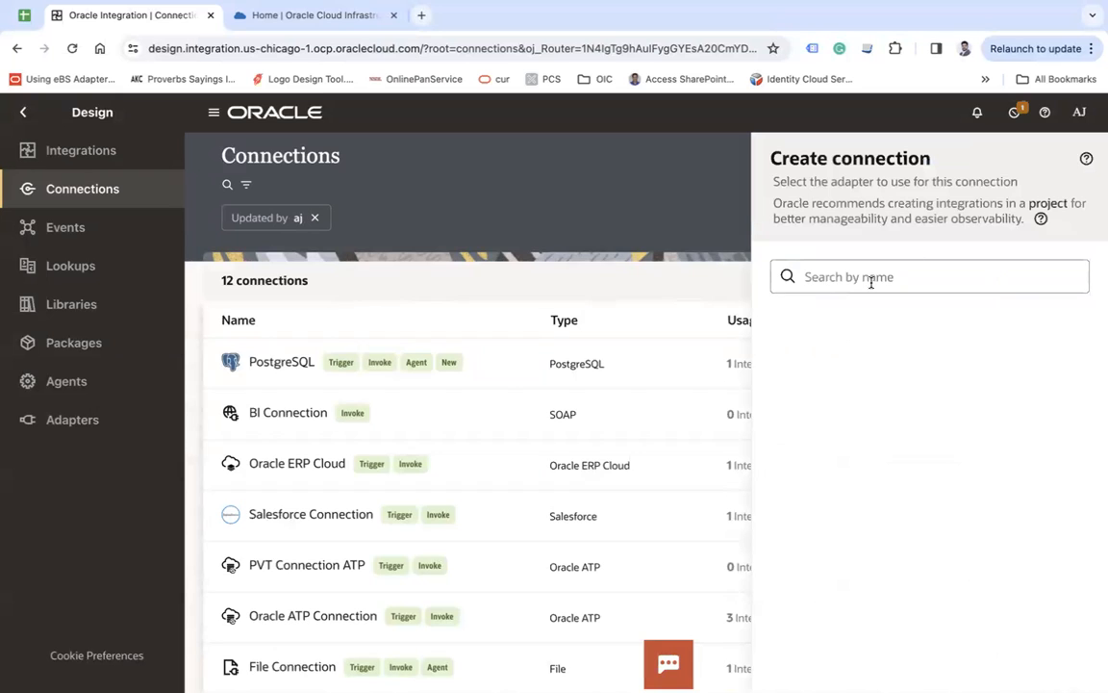
{"action": "type", "text": "post"}
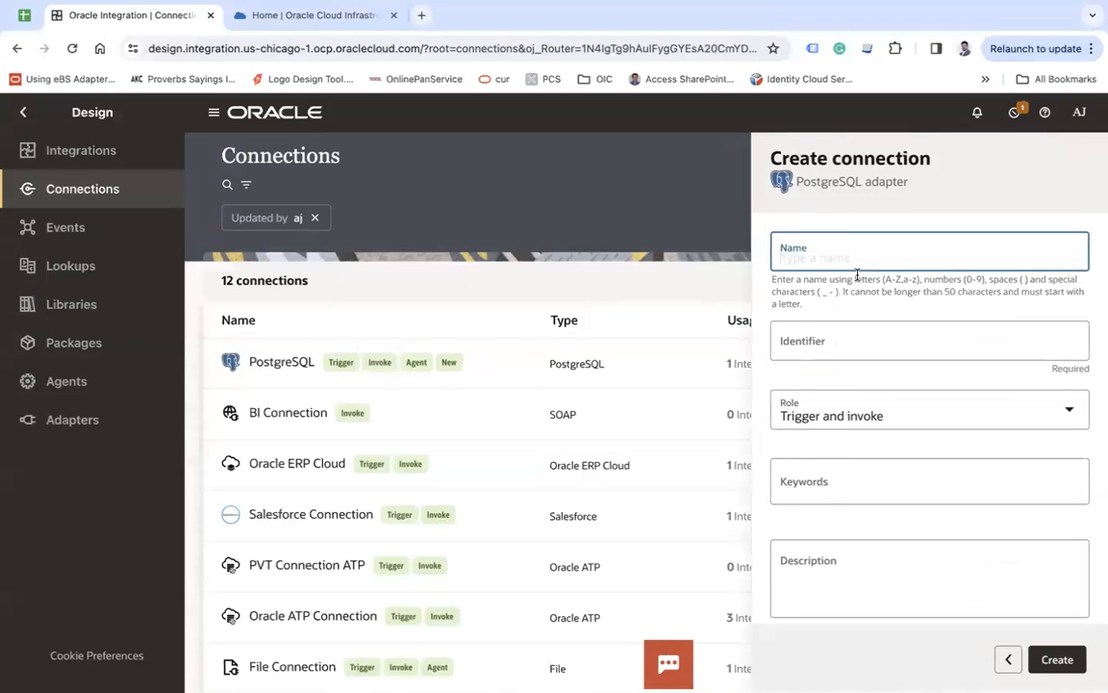
{"action": "type", "text": "PostgreSQL Connection"}
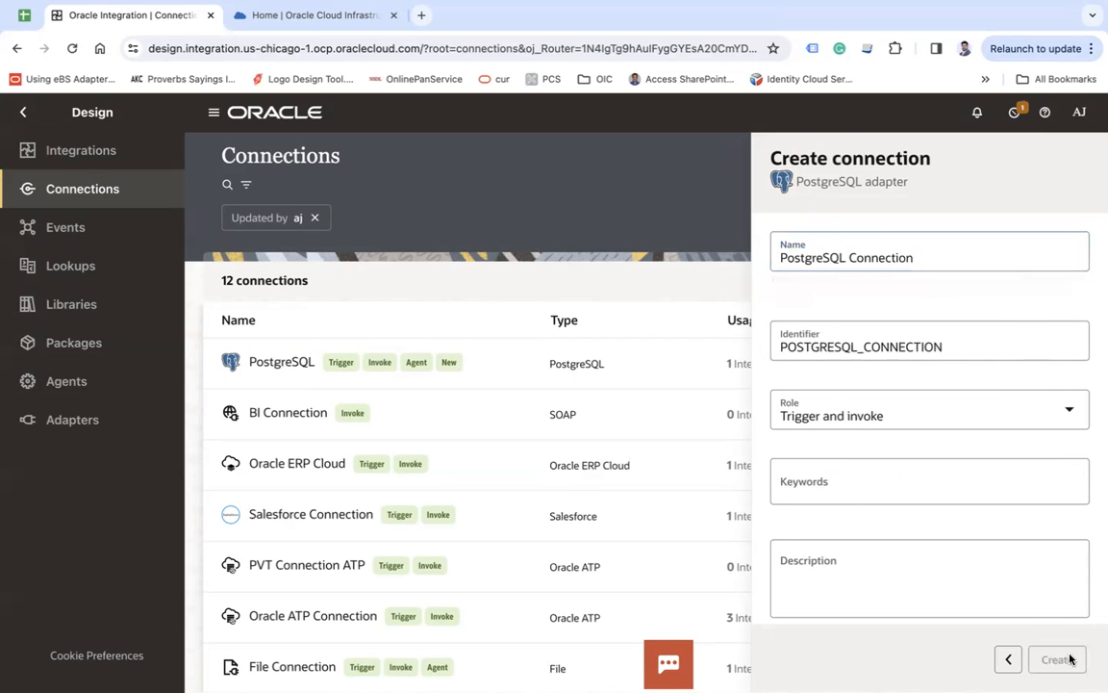
{"action": "left_click", "coordinate": [1057, 658]}
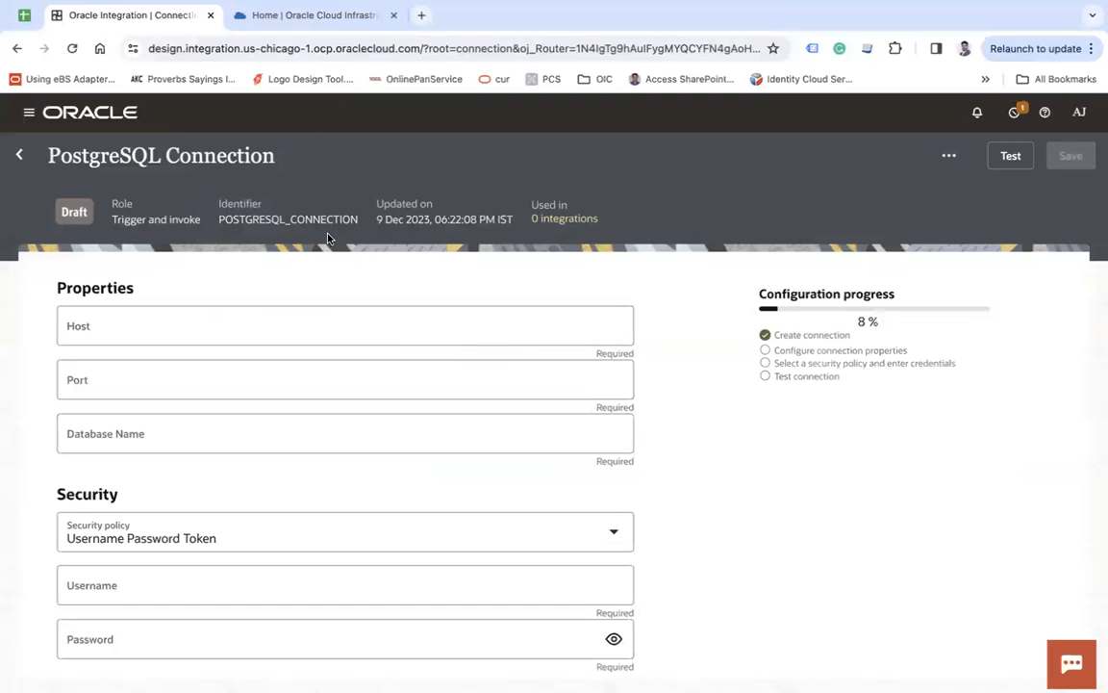
Step: Look up the PostgreSQL database system's endpoint in the Cloud Console and fill Host with 10.0.1.147
{"action": "left_click", "coordinate": [308, 15]}
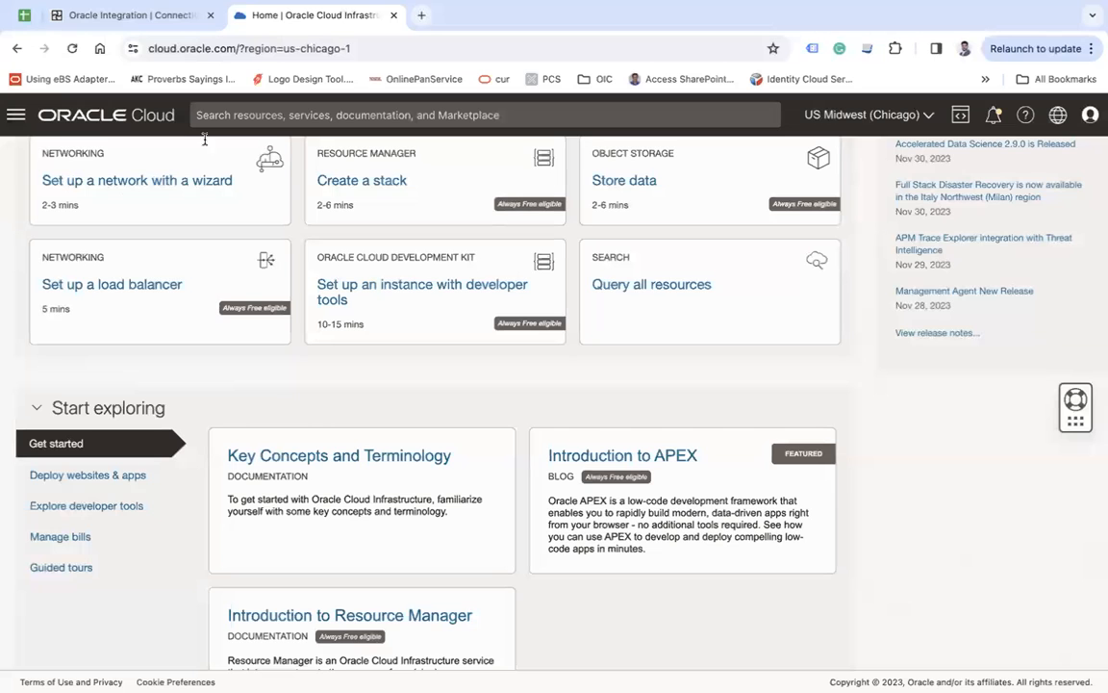
{"action": "left_click", "coordinate": [16, 115]}
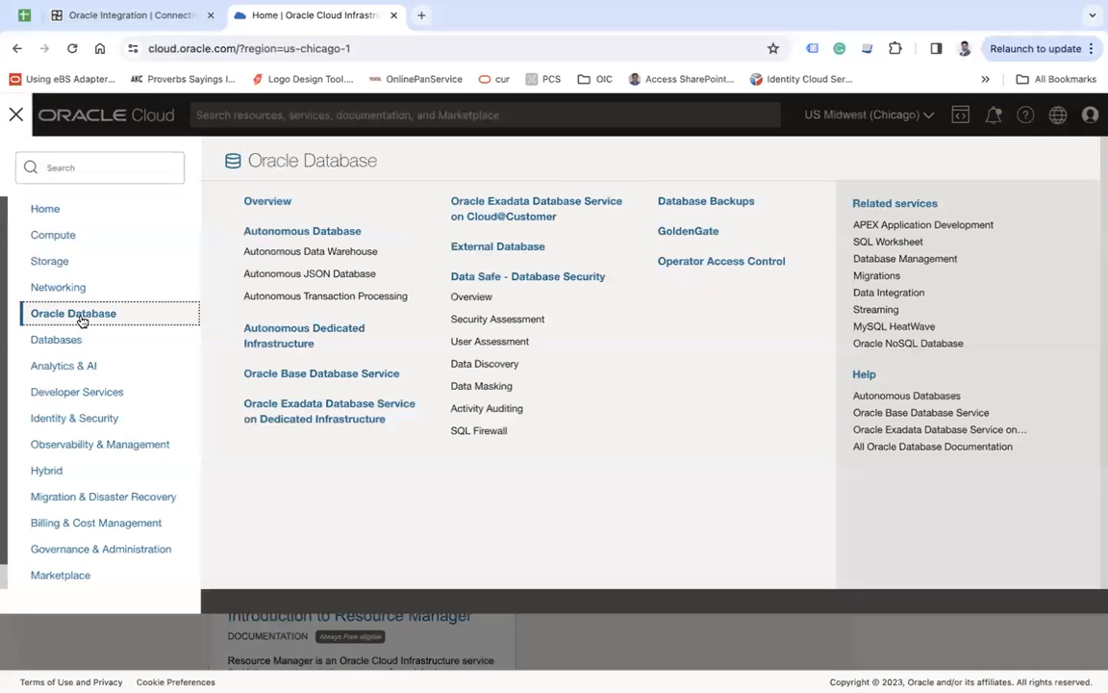
{"action": "left_click", "coordinate": [58, 339]}
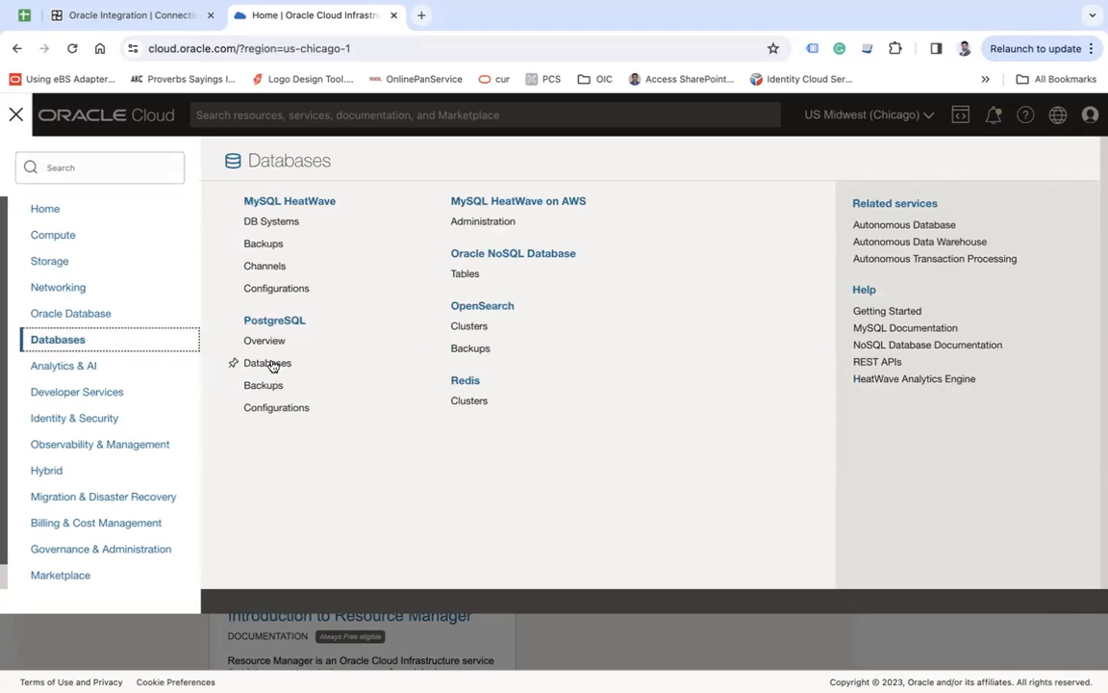
{"action": "left_click", "coordinate": [265, 362]}
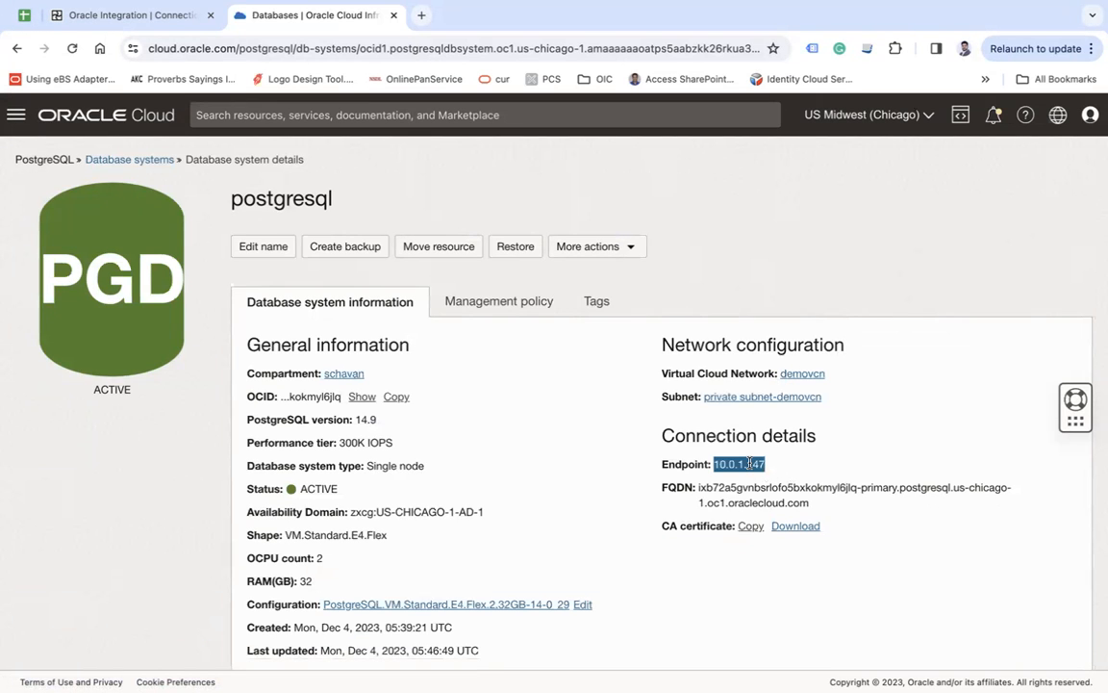
{"action": "left_click", "coordinate": [131, 16]}
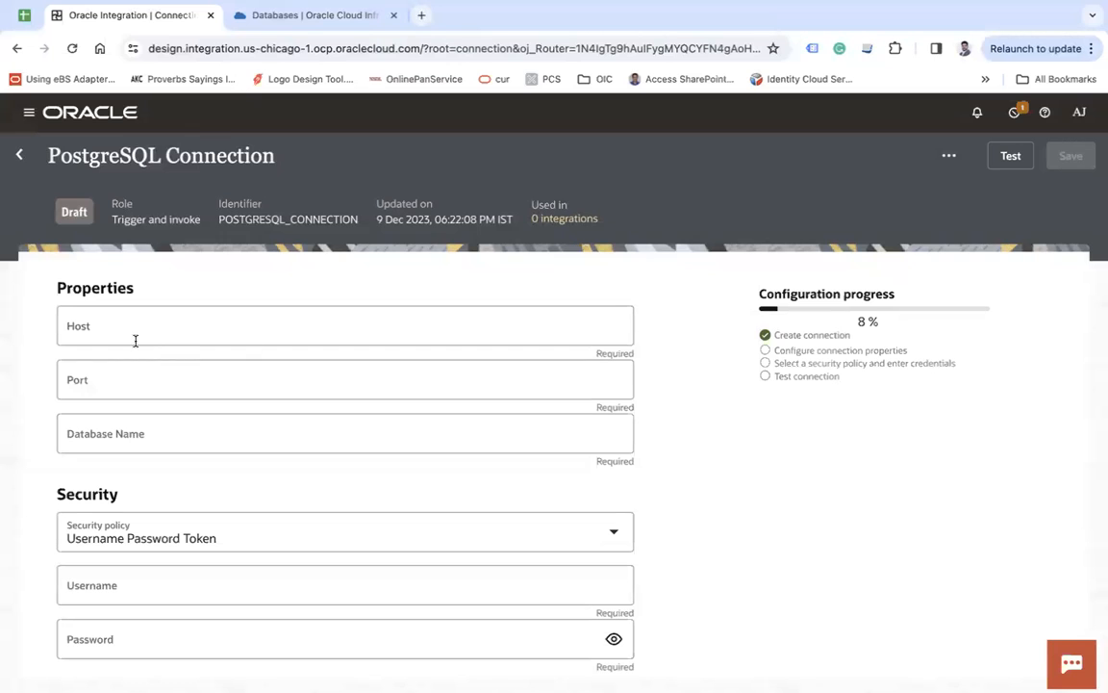
Step: Read the node's PostgreSQL port from its details and fill Port with 5432
{"action": "left_click", "coordinate": [307, 15]}
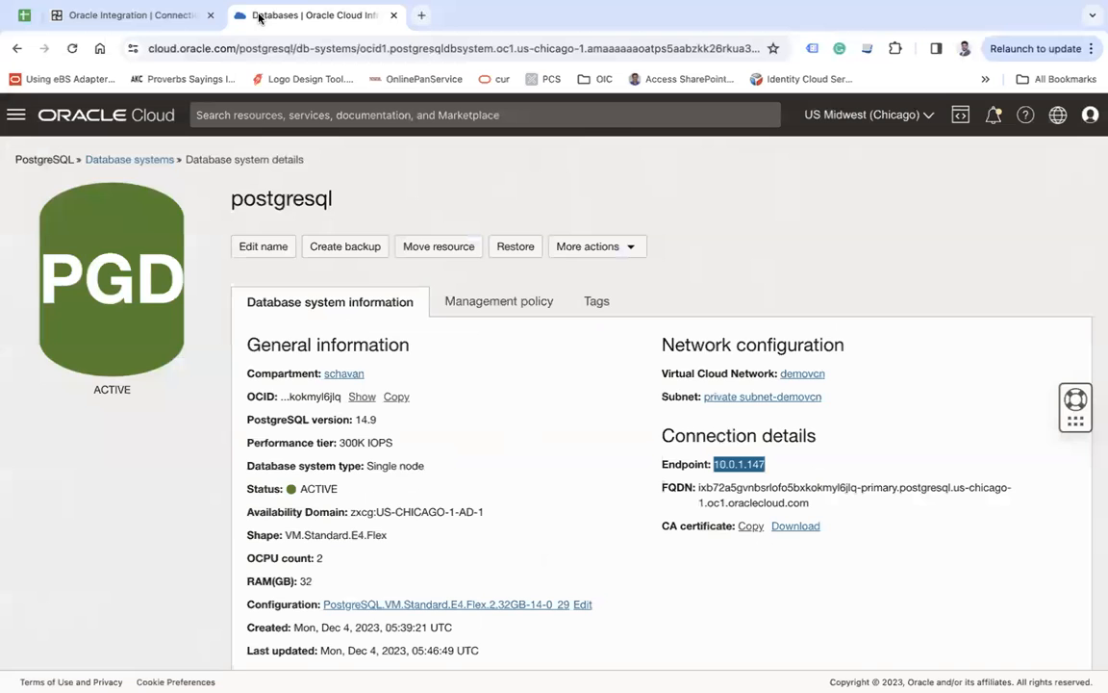
{"action": "left_click", "coordinate": [1081, 602]}
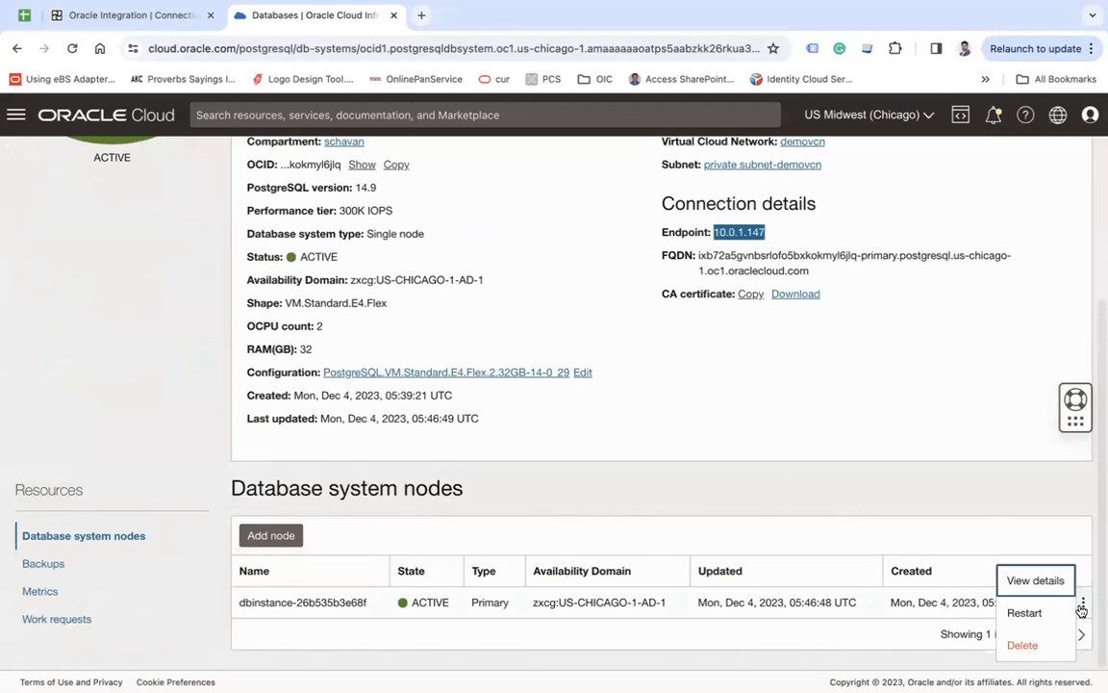
{"action": "left_click", "coordinate": [1035, 579]}
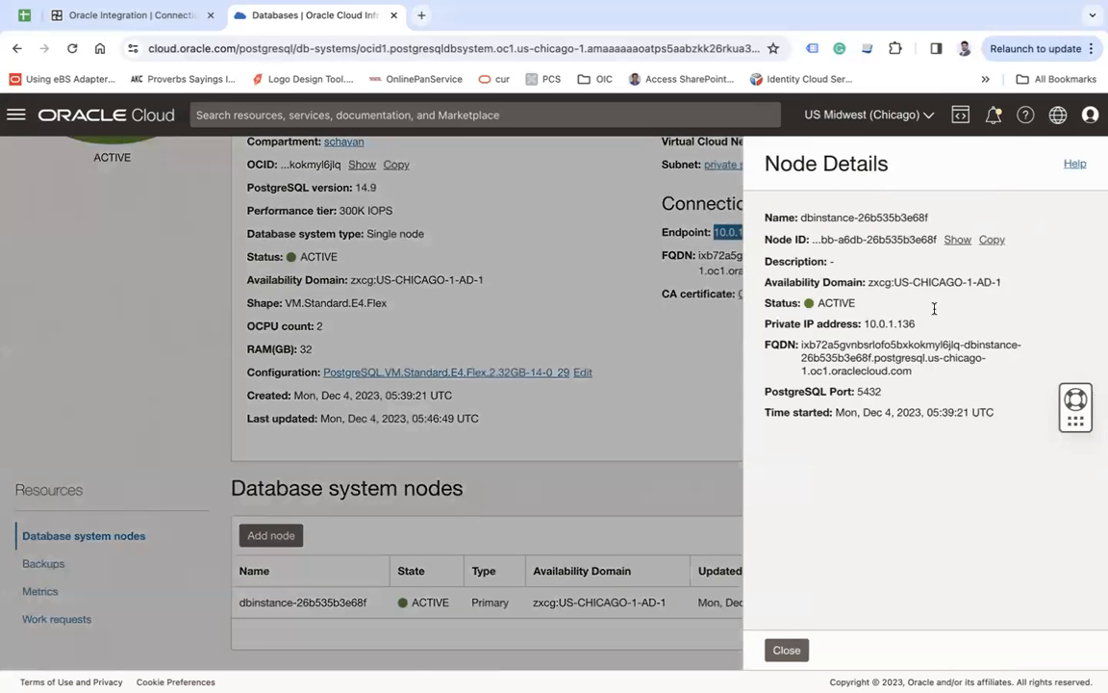
{"action": "double_click", "coordinate": [869, 390]}
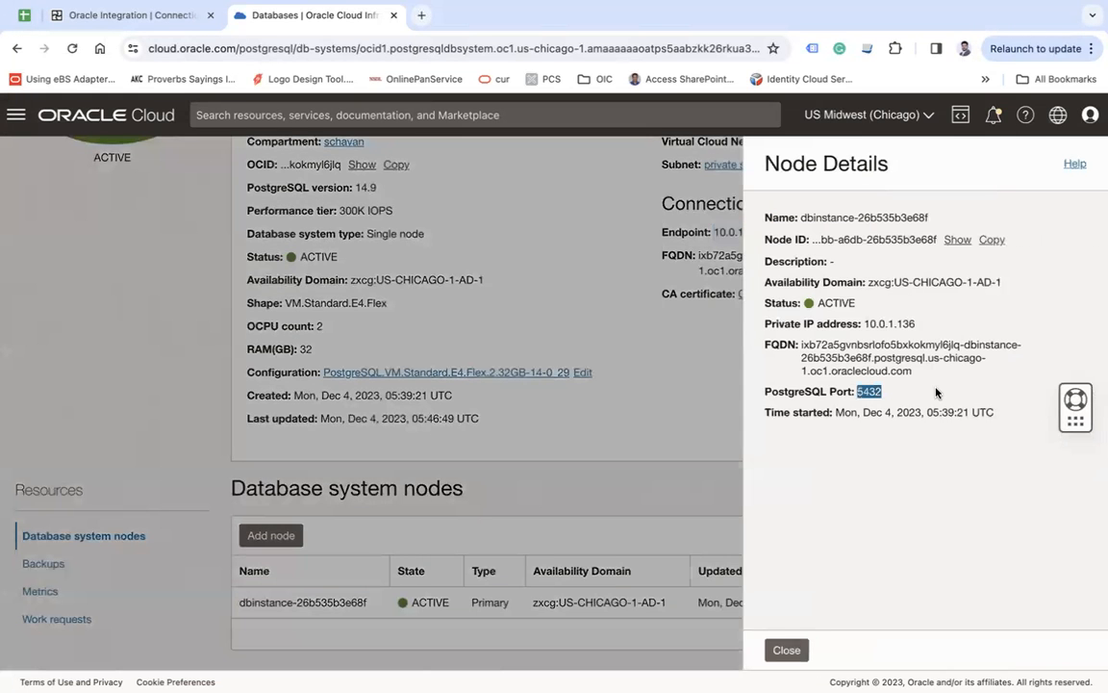
{"action": "left_click", "coordinate": [125, 15]}
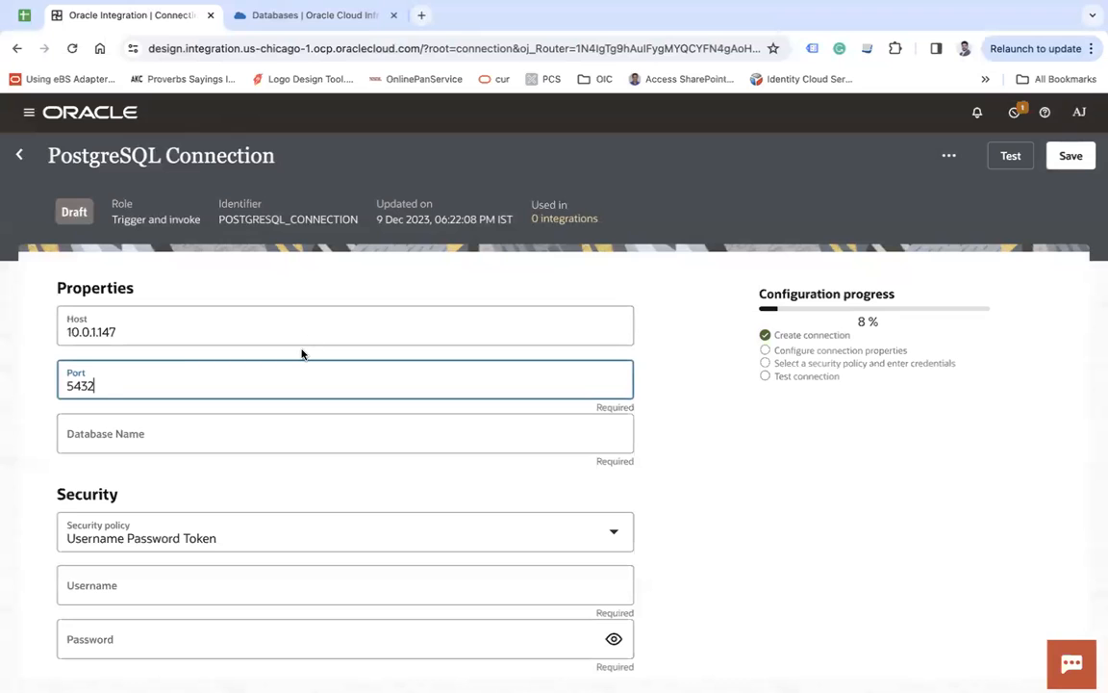
Step: Enter database name postgres, username admin with its password, and choose Connectivity agent access
{"action": "type", "text": "pos"}
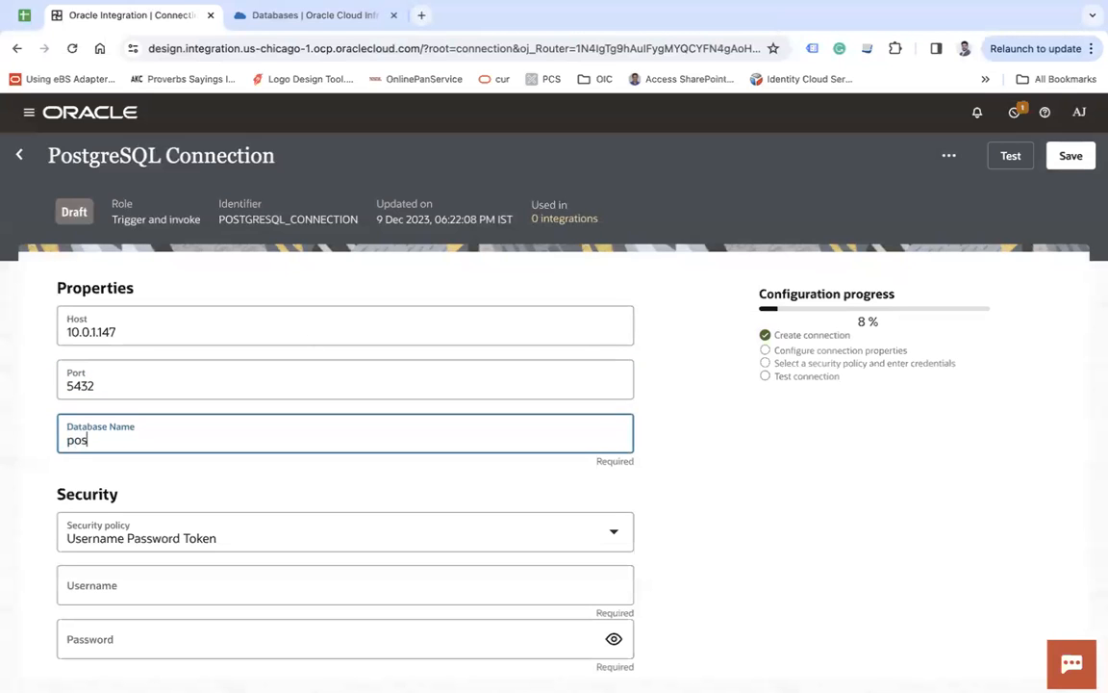
{"action": "type", "text": "tgres"}
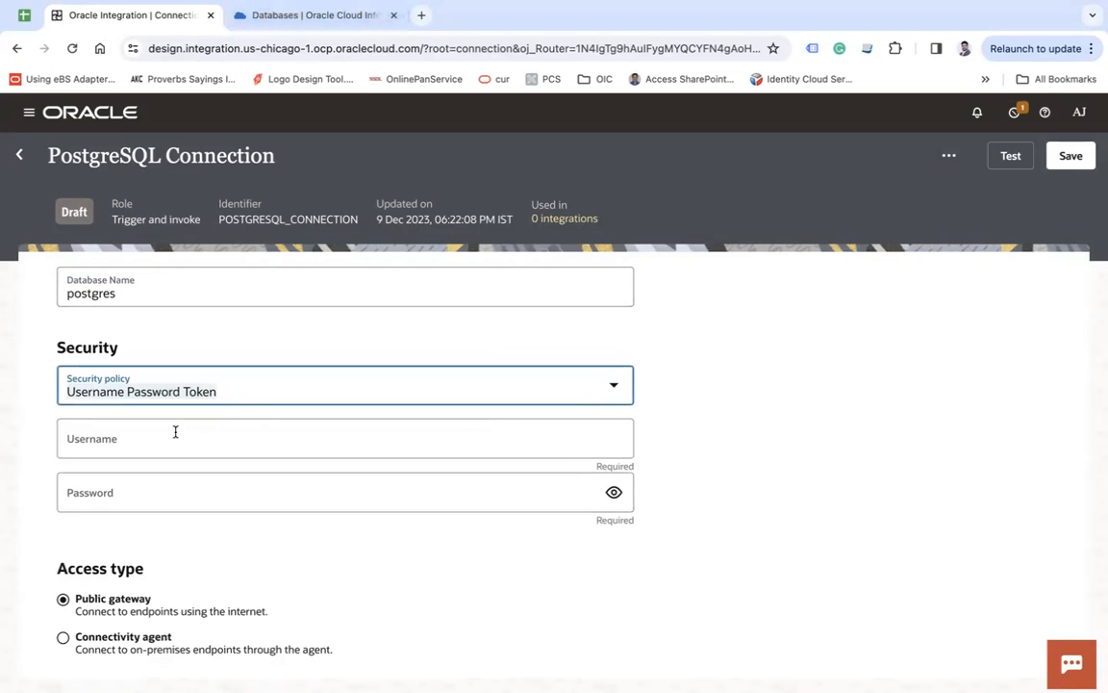
{"action": "type", "text": "admin"}
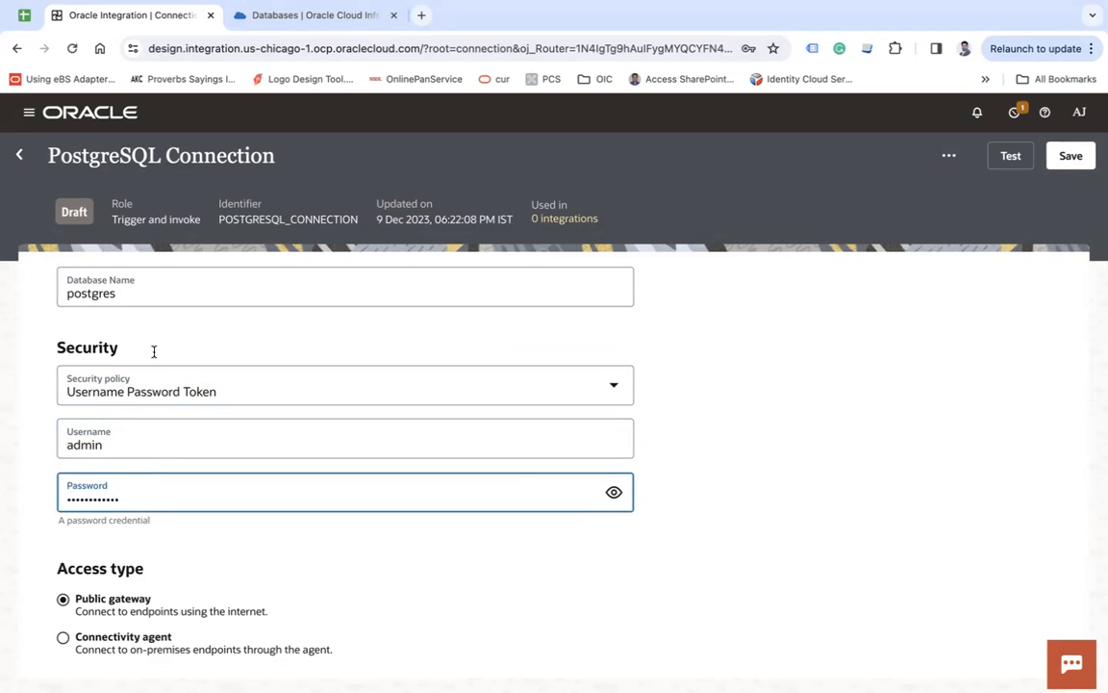
{"action": "mouse_move", "coordinate": [221, 539]}
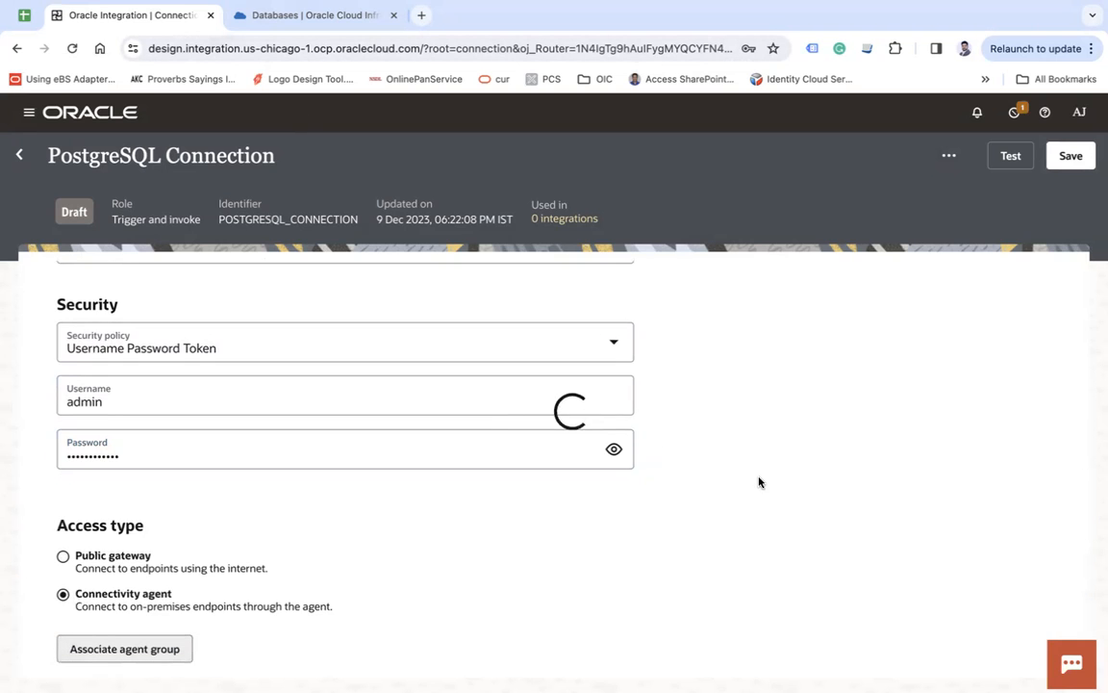
Step: Associate the agent group, test the connection and dismiss the success banner
{"action": "left_click", "coordinate": [123, 648]}
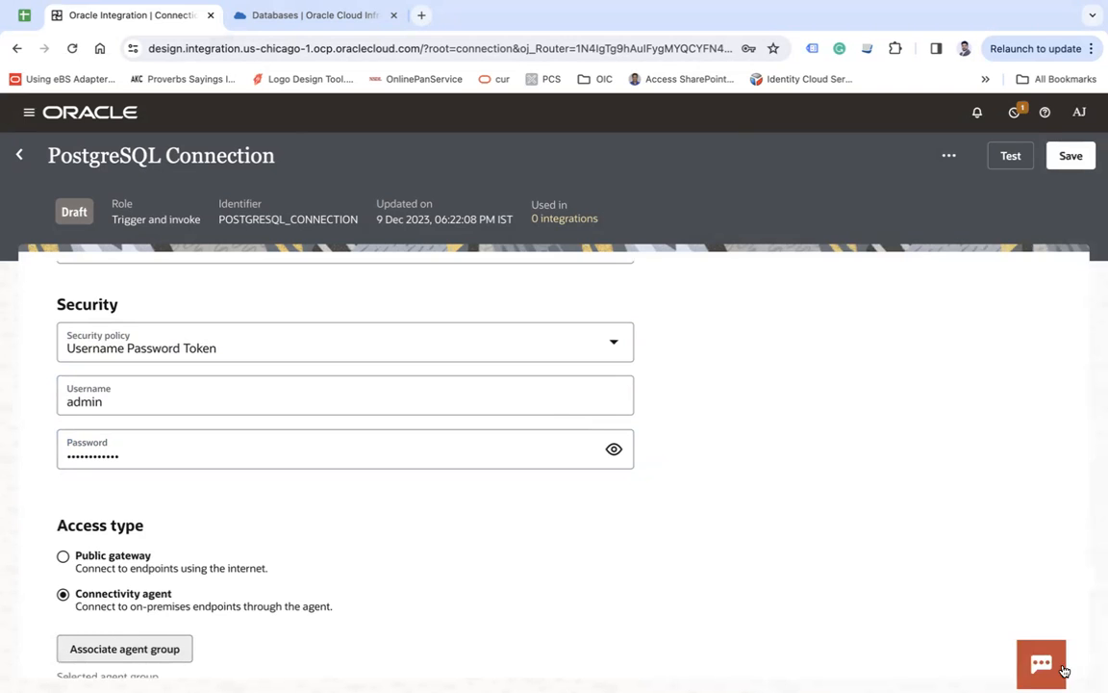
{"action": "left_click", "coordinate": [1070, 154]}
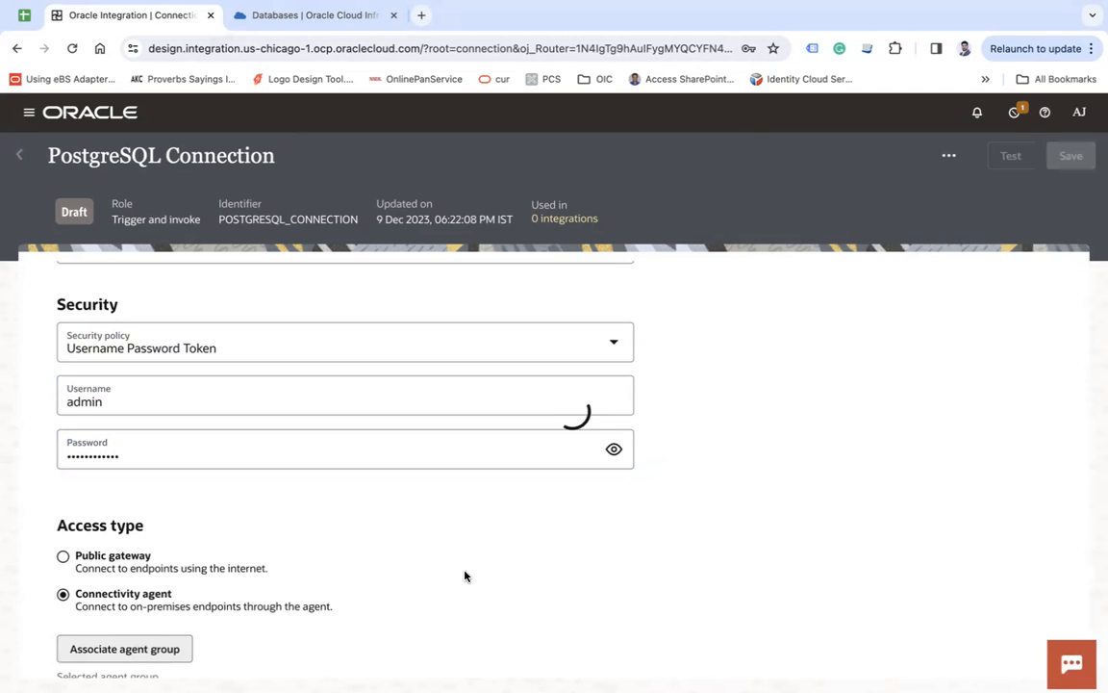
{"action": "left_click", "coordinate": [1009, 154]}
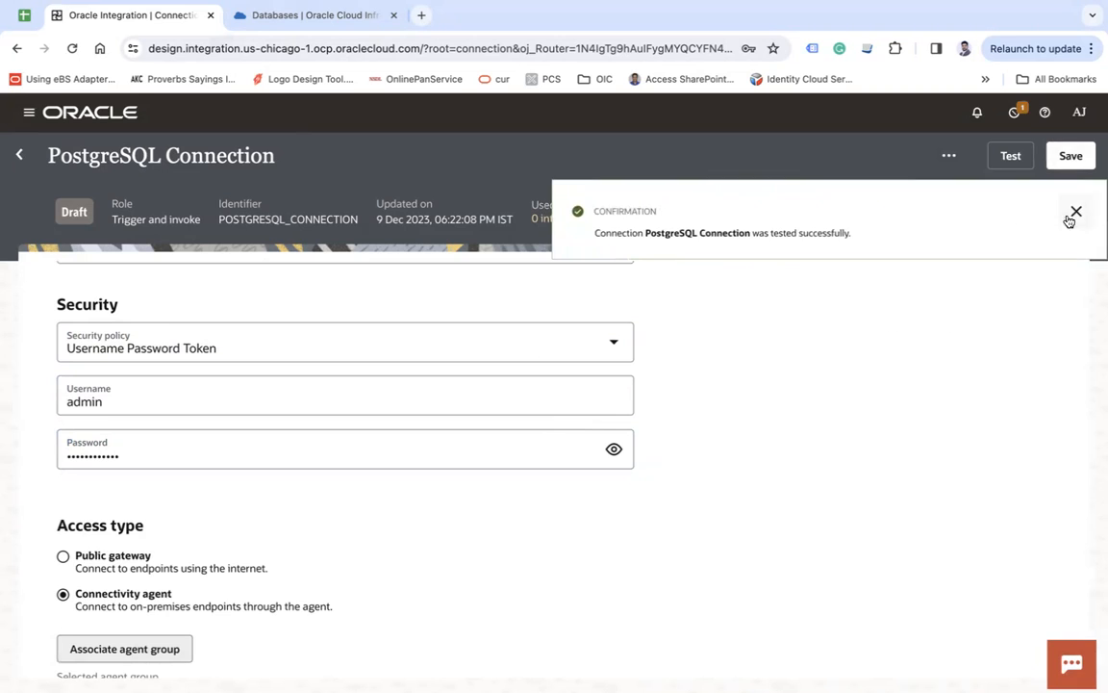
{"action": "left_click", "coordinate": [1075, 212]}
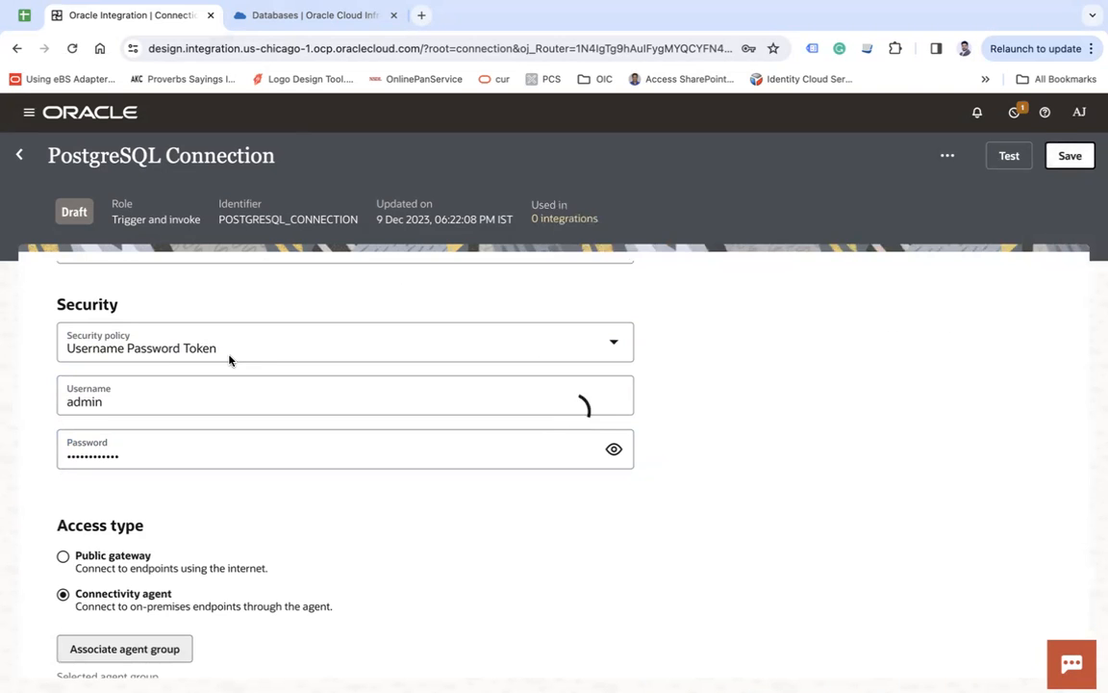
{"action": "mouse_move", "coordinate": [226, 296]}
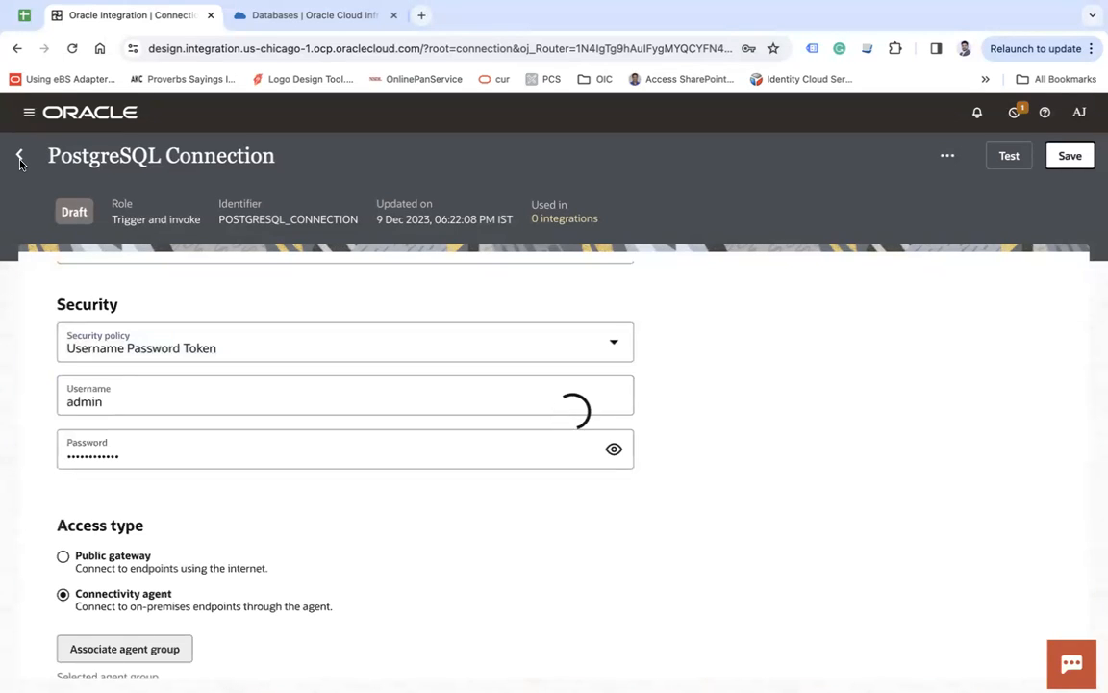
{"action": "mouse_move", "coordinate": [712, 352]}
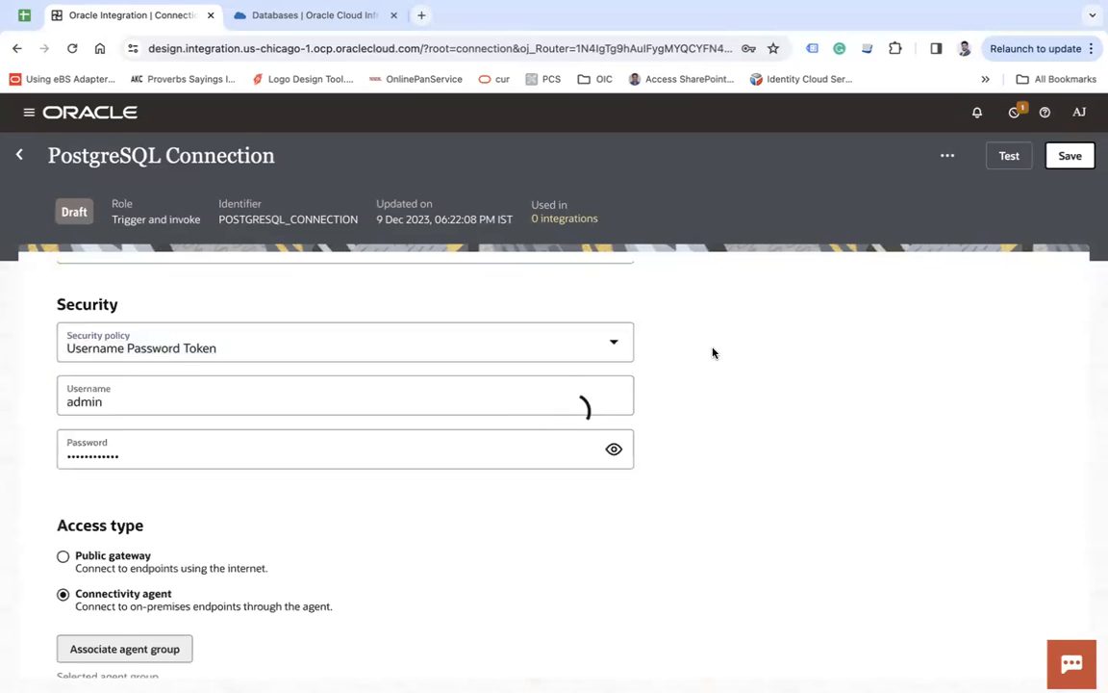
Step: Save the connection as Configured and return to the Connections list
{"action": "left_click", "coordinate": [1070, 154]}
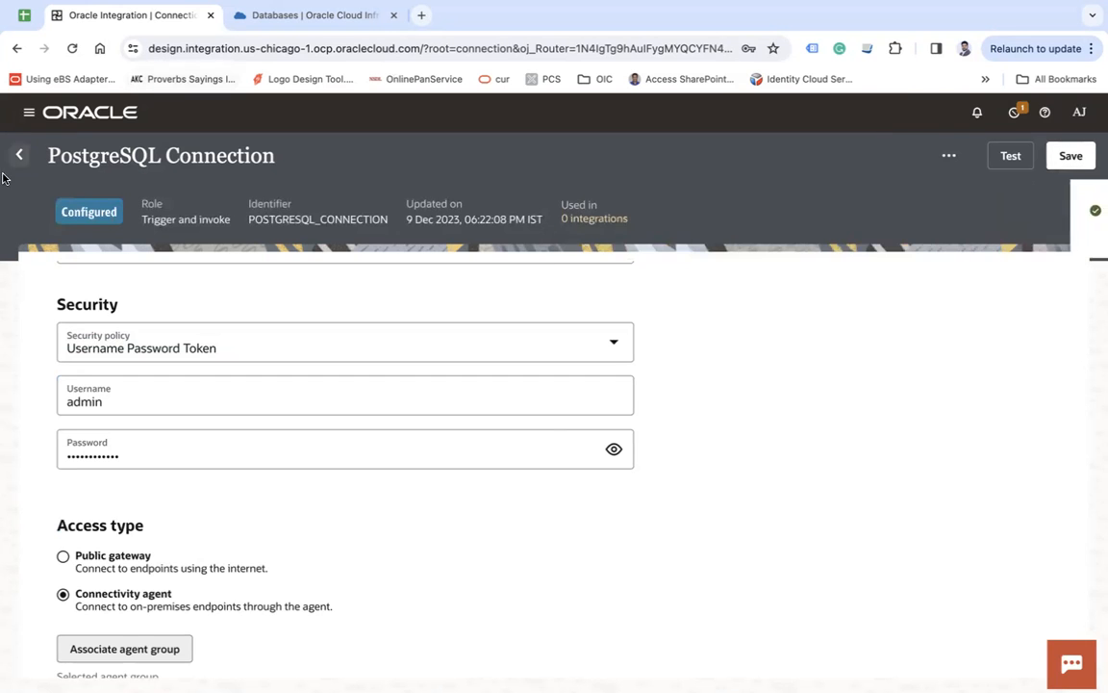
{"action": "left_click", "coordinate": [20, 154]}
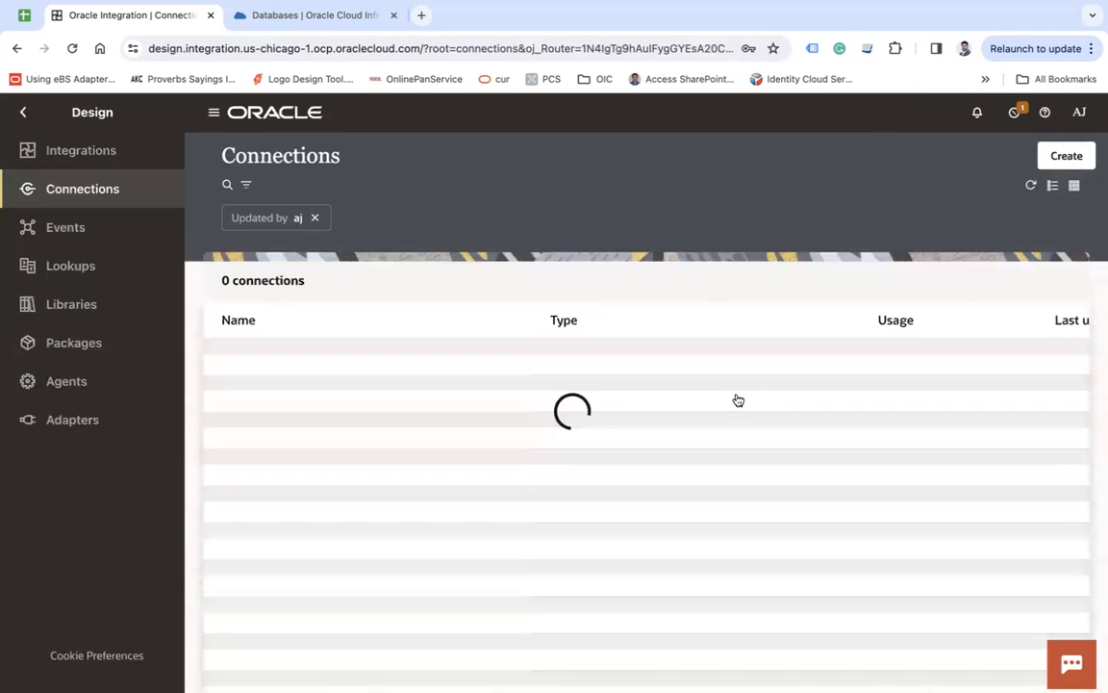